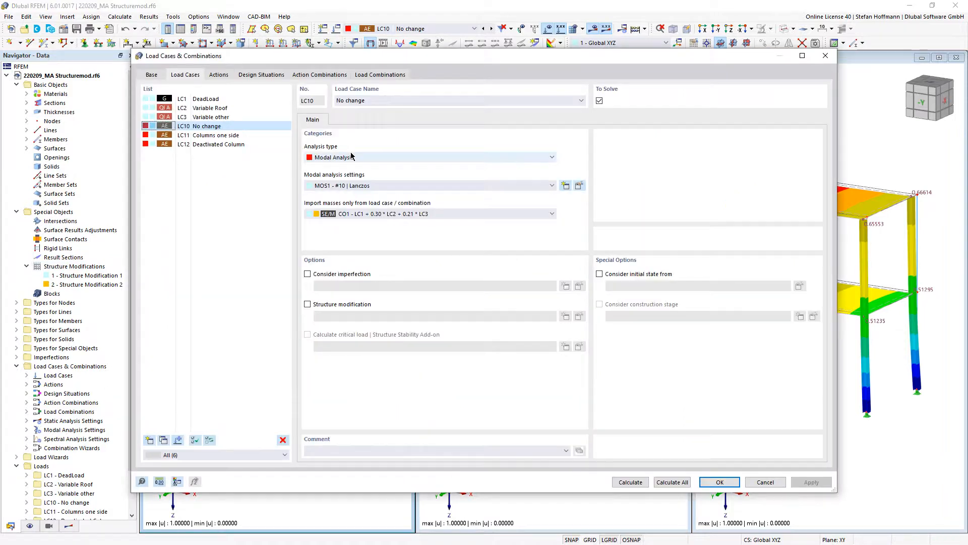
- Select LC11 'Columns one side' to reveal its Structure Modification 2 setting
click(215, 135)
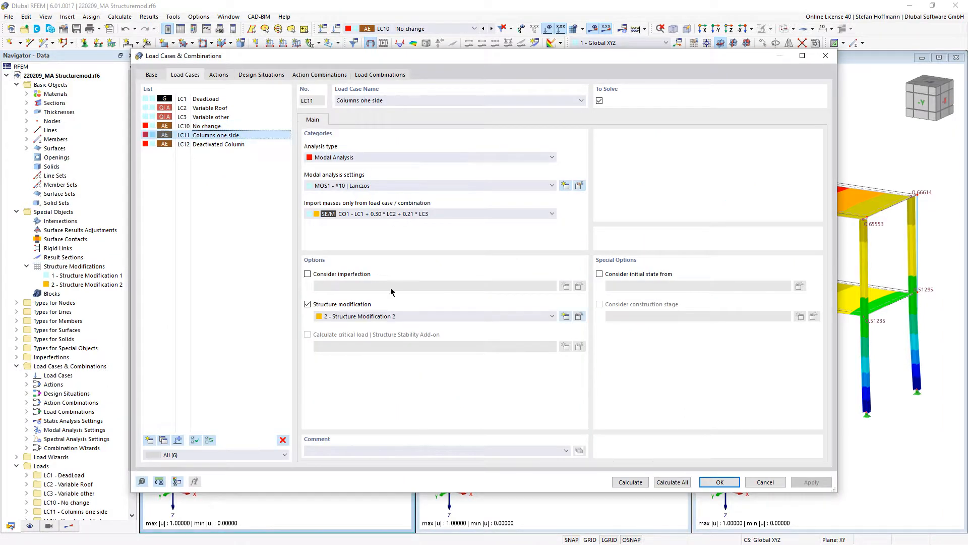
mouse_move(409, 298)
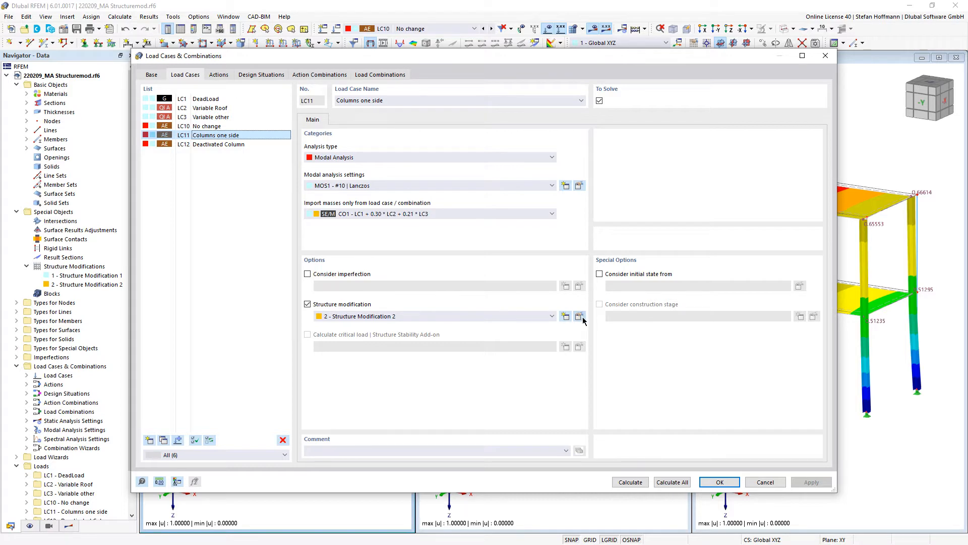
- Inspect Structure Modification 2 on LC11, which changes member stiffness, and close it
click(580, 315)
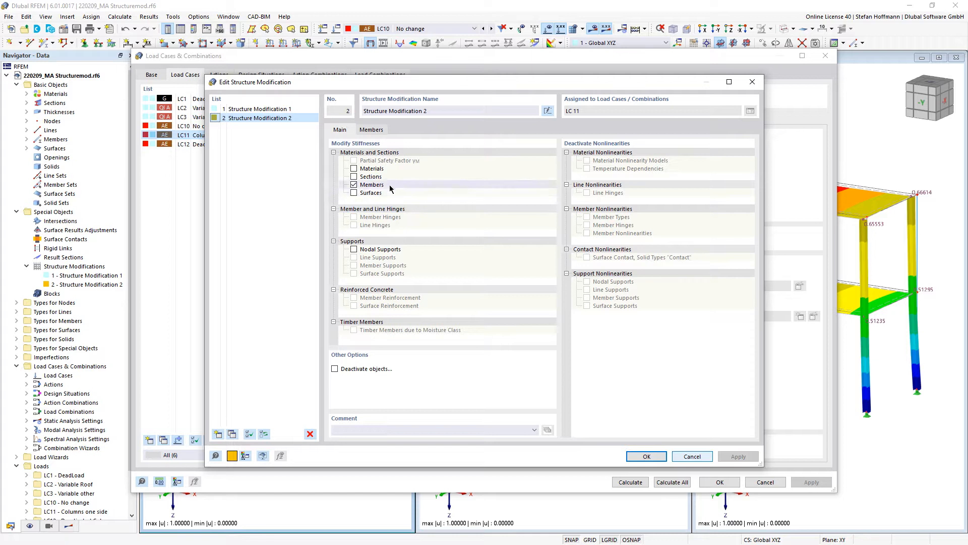
click(371, 129)
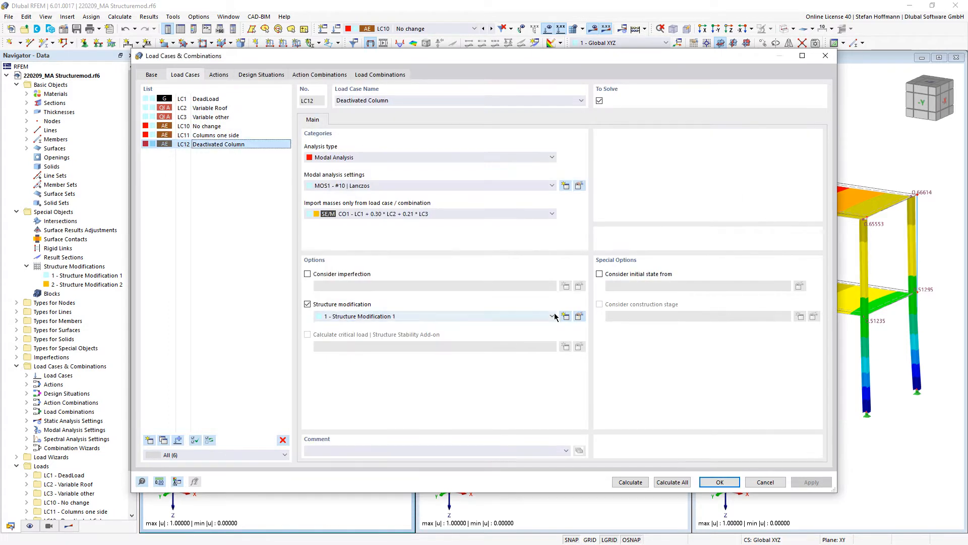
- Inspect Structure Modification 1 on LC12, confirming it deactivates members OS2, then return to the modal views
click(565, 316)
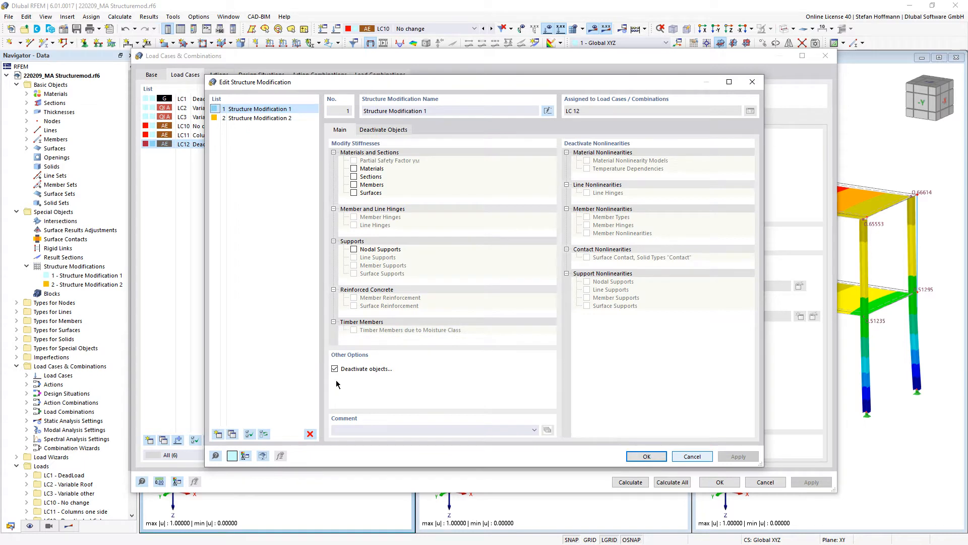
click(383, 129)
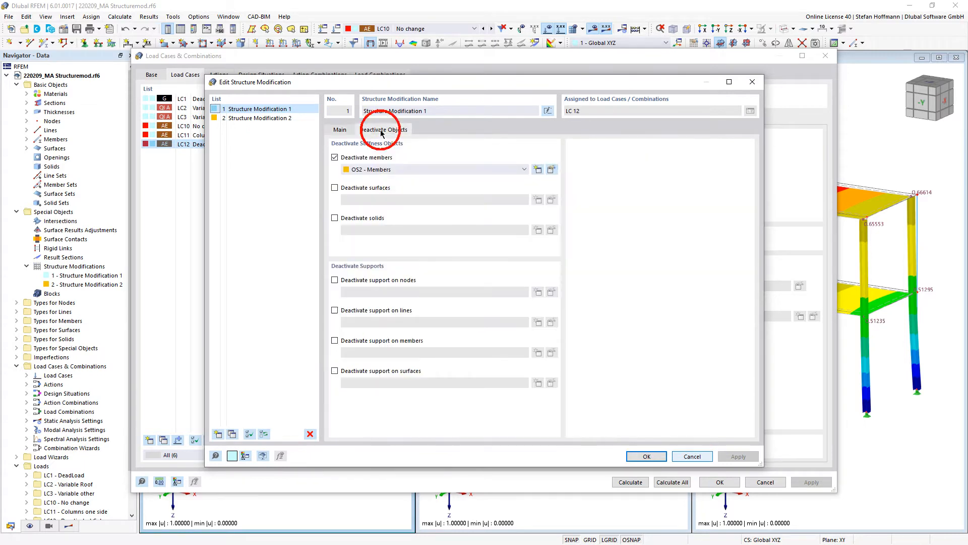
click(645, 456)
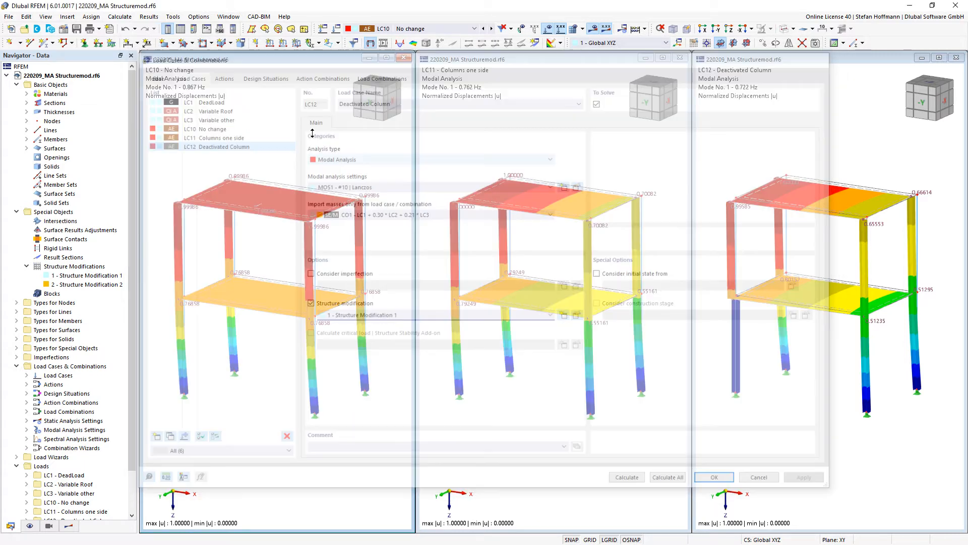
click(714, 476)
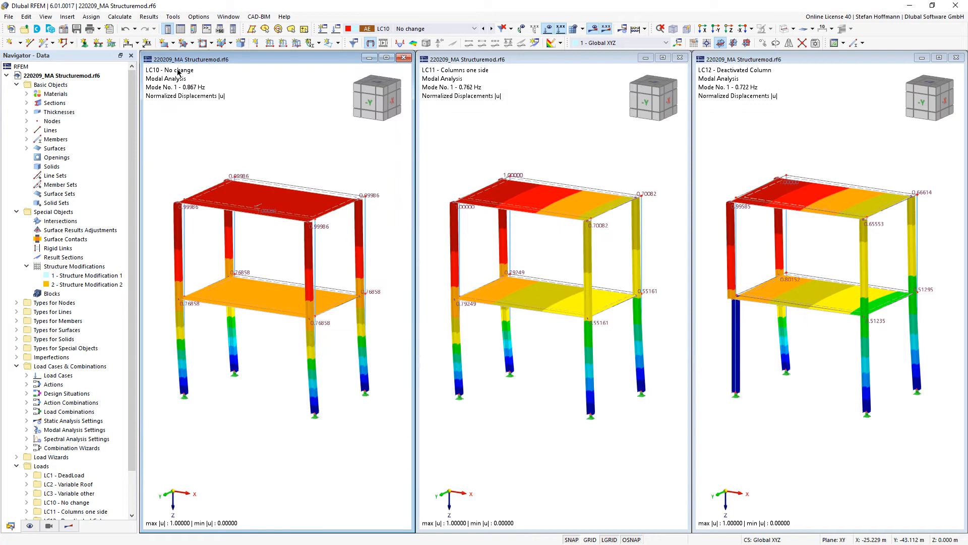
mouse_move(453, 104)
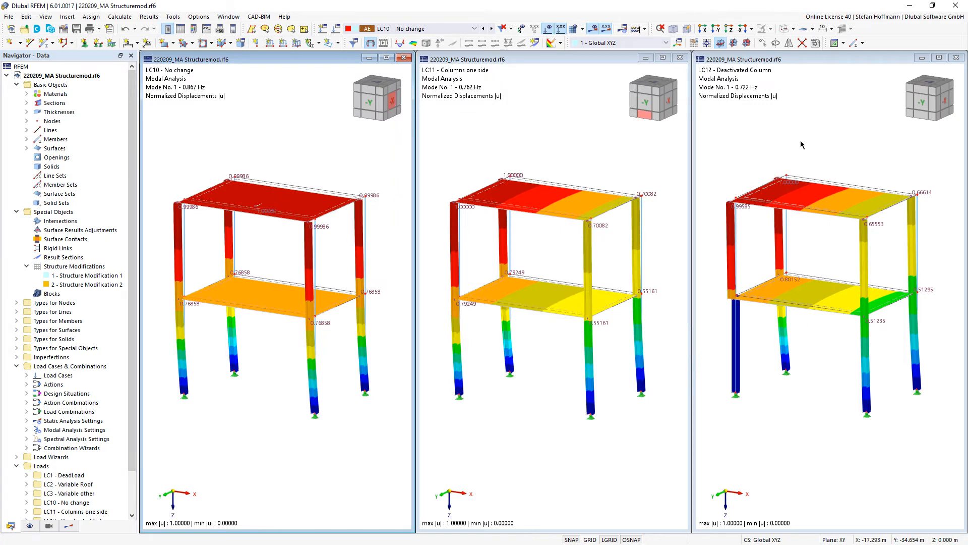
mouse_move(746, 77)
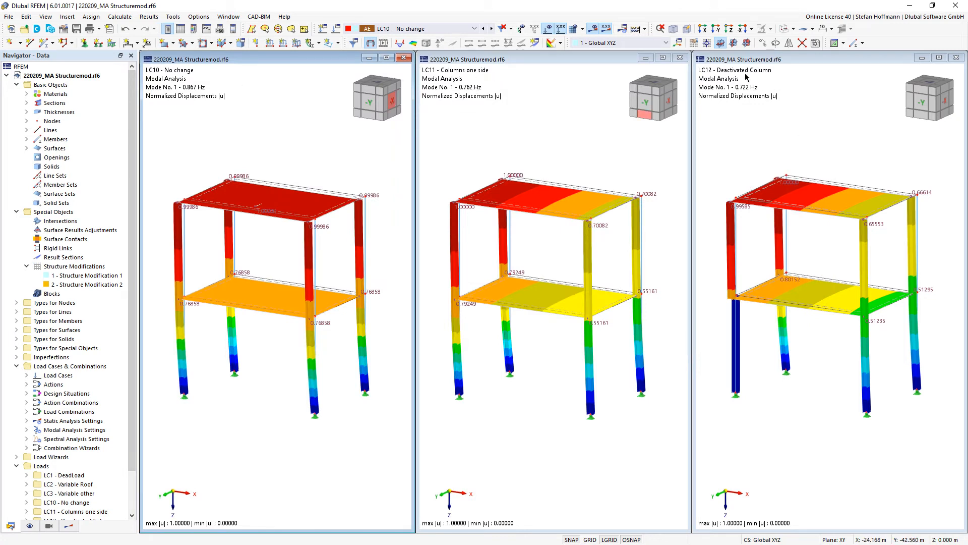